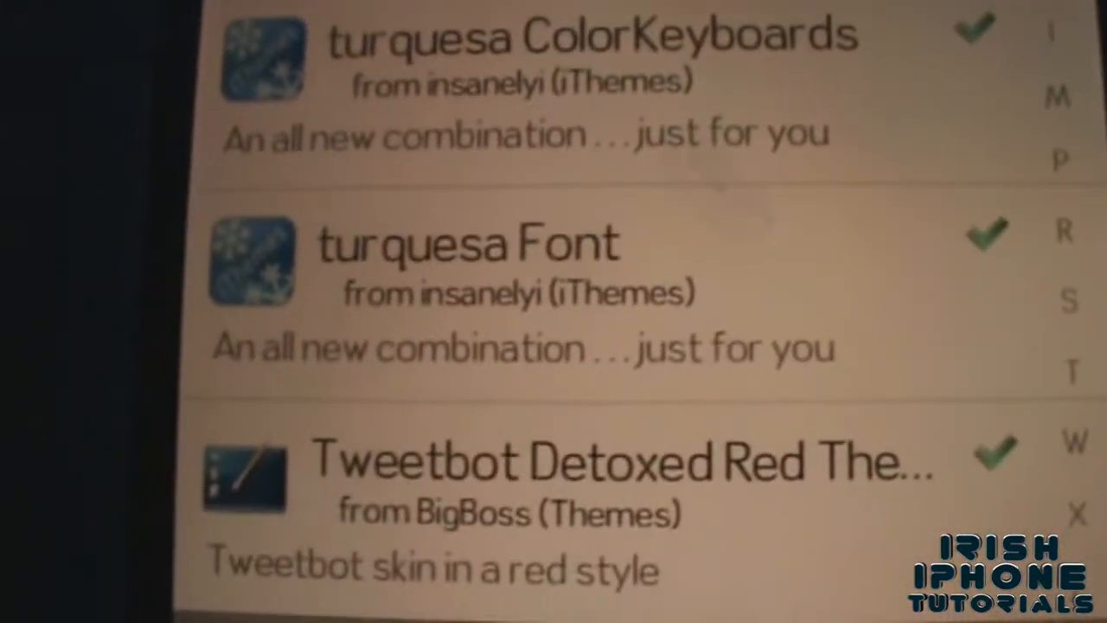
{"action": "scroll", "scroll_direction": "down", "scroll_amount": 3}
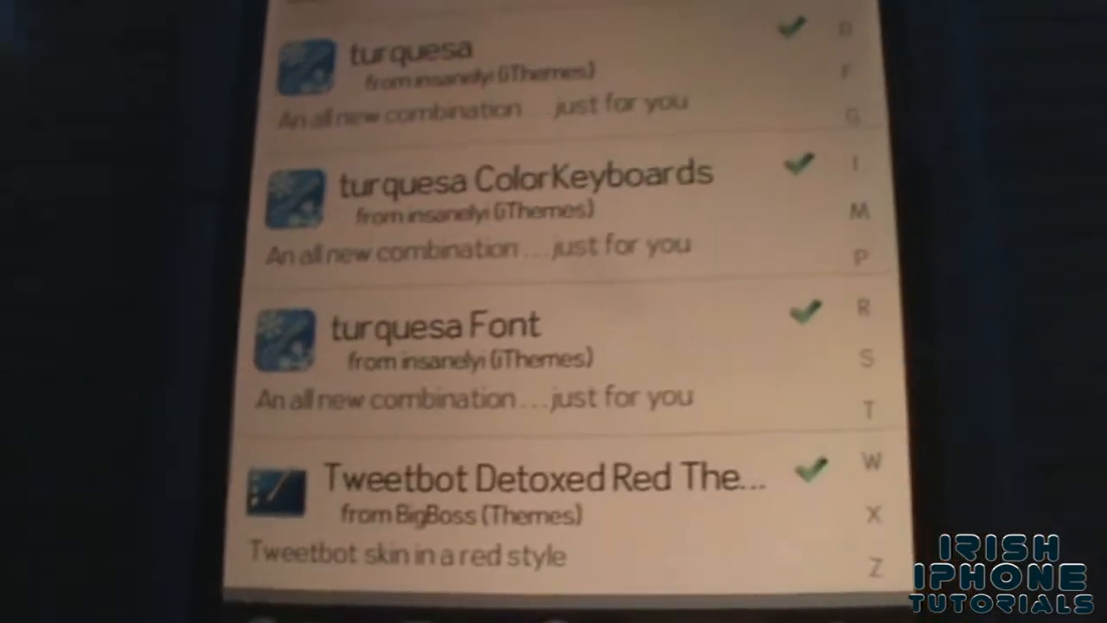